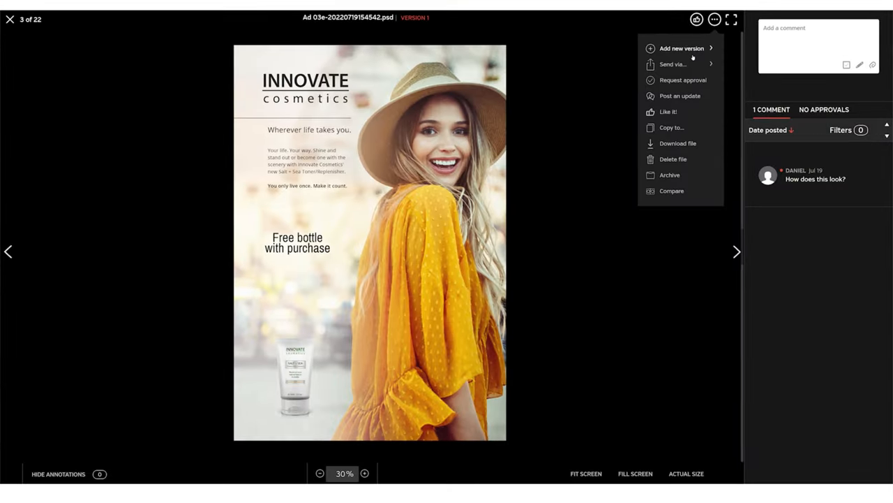
- Compare versions 6 and 7 of the Innovate cosmetics ad side by side
left_click(671, 190)
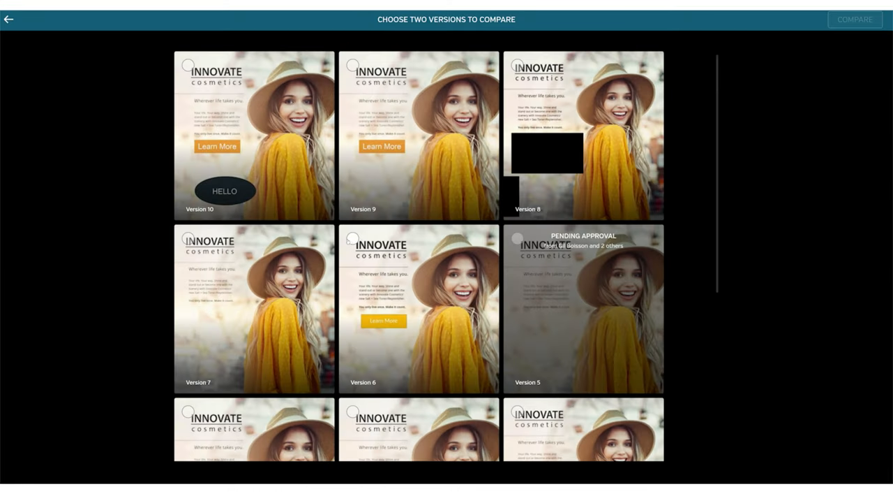
left_click(854, 19)
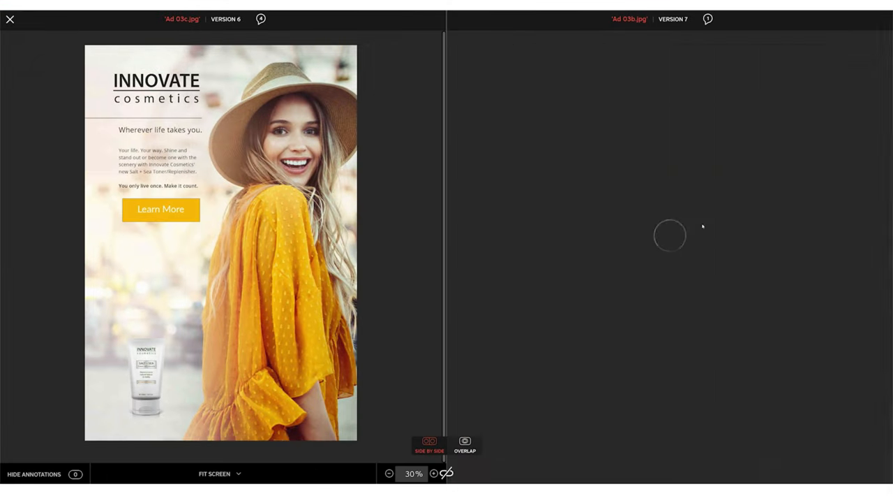
left_click(465, 442)
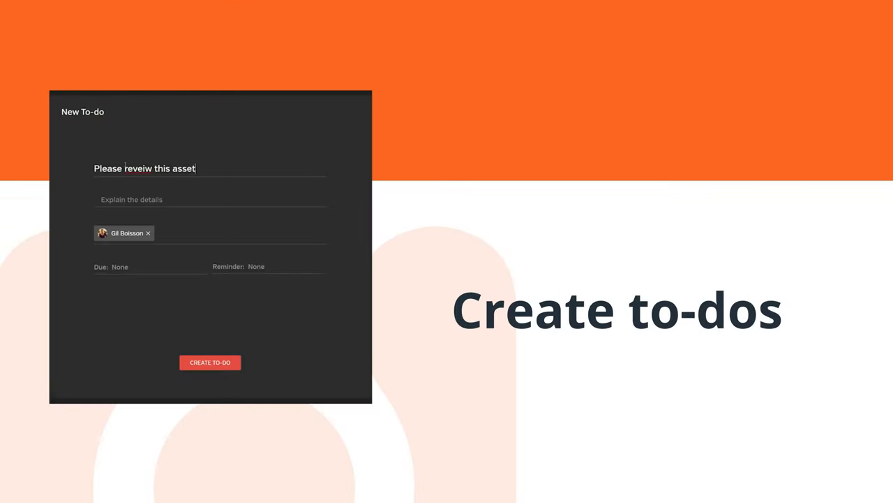
- Open Pexels Videos 1456685.mp4 from the Save the Ocean File Library and play it
left_click(210, 361)
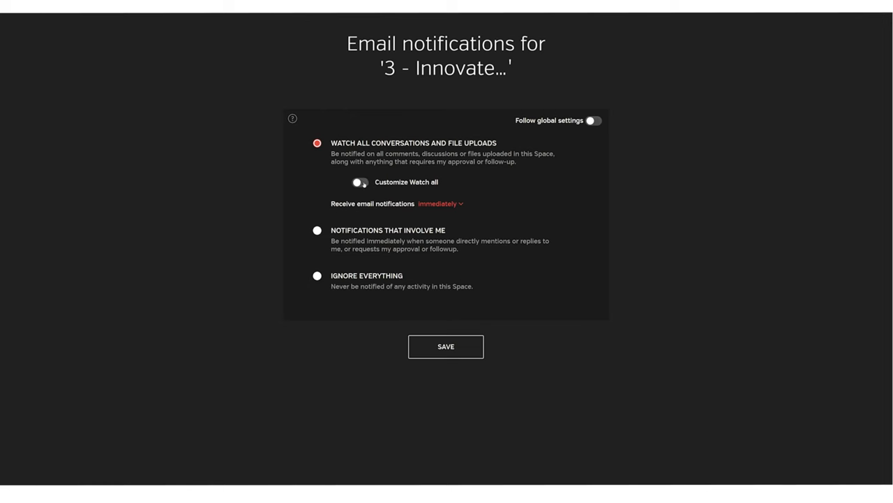
left_click(445, 346)
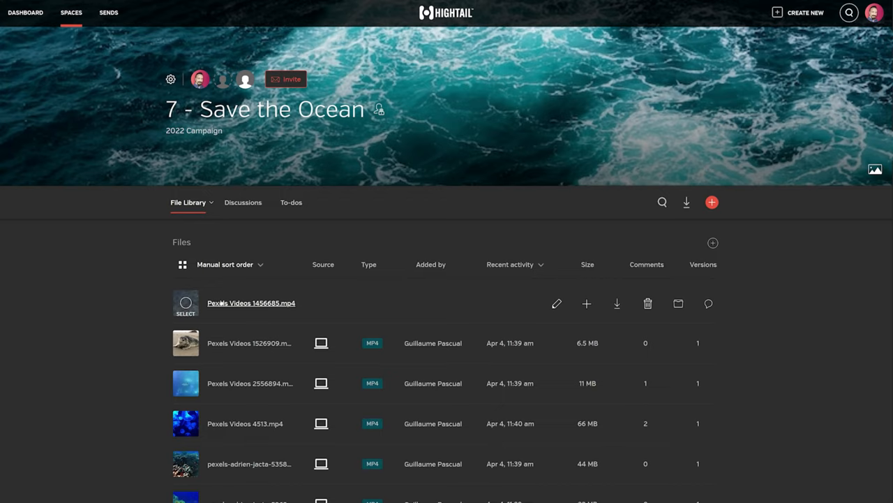
left_click(251, 302)
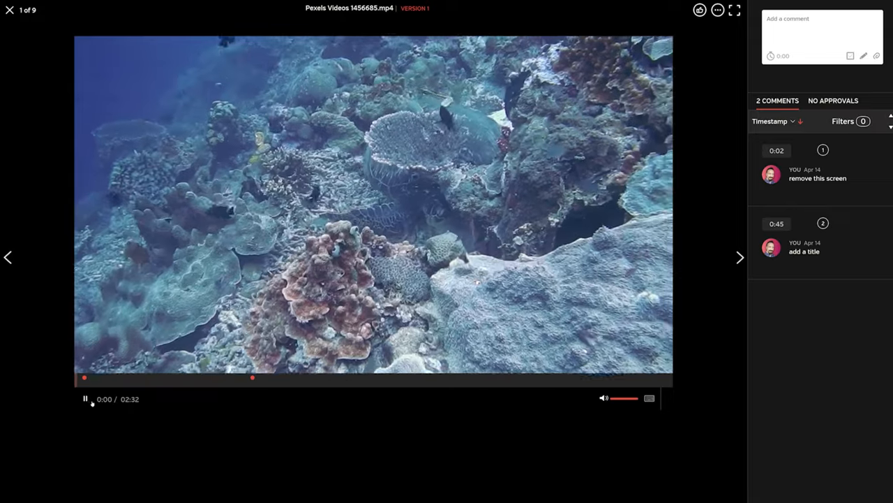